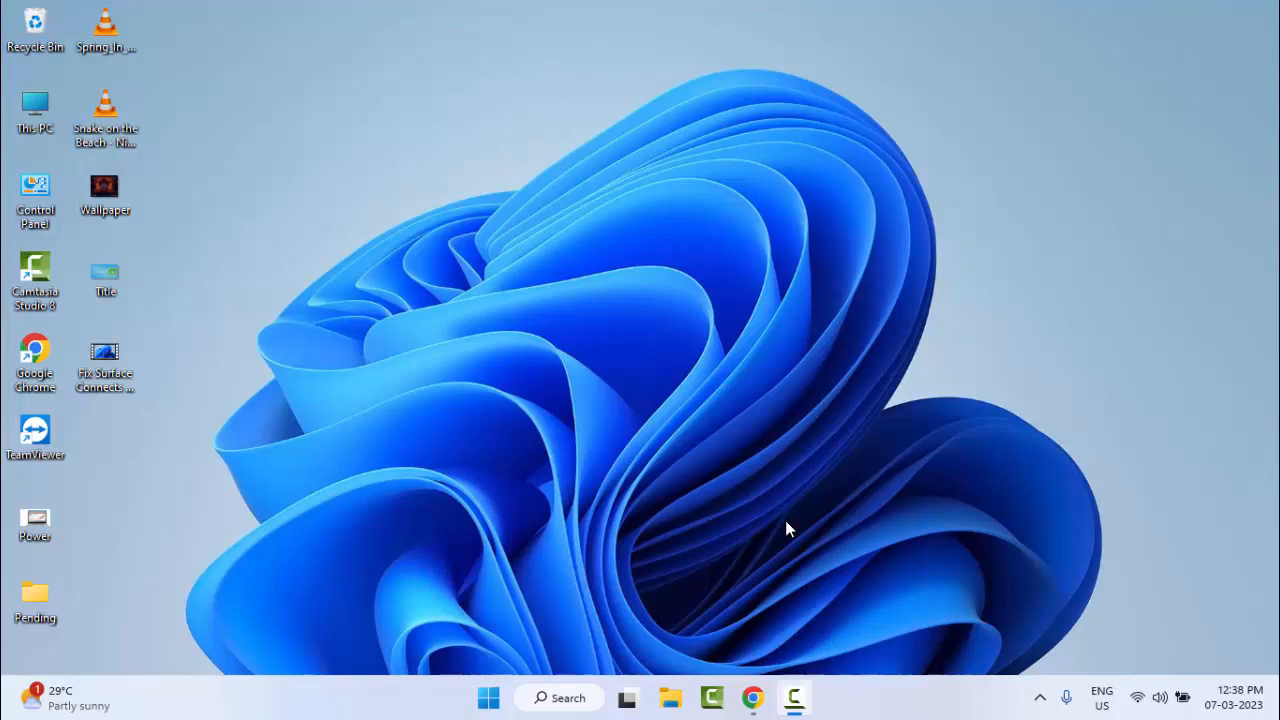
pyautogui.moveTo(788, 556)
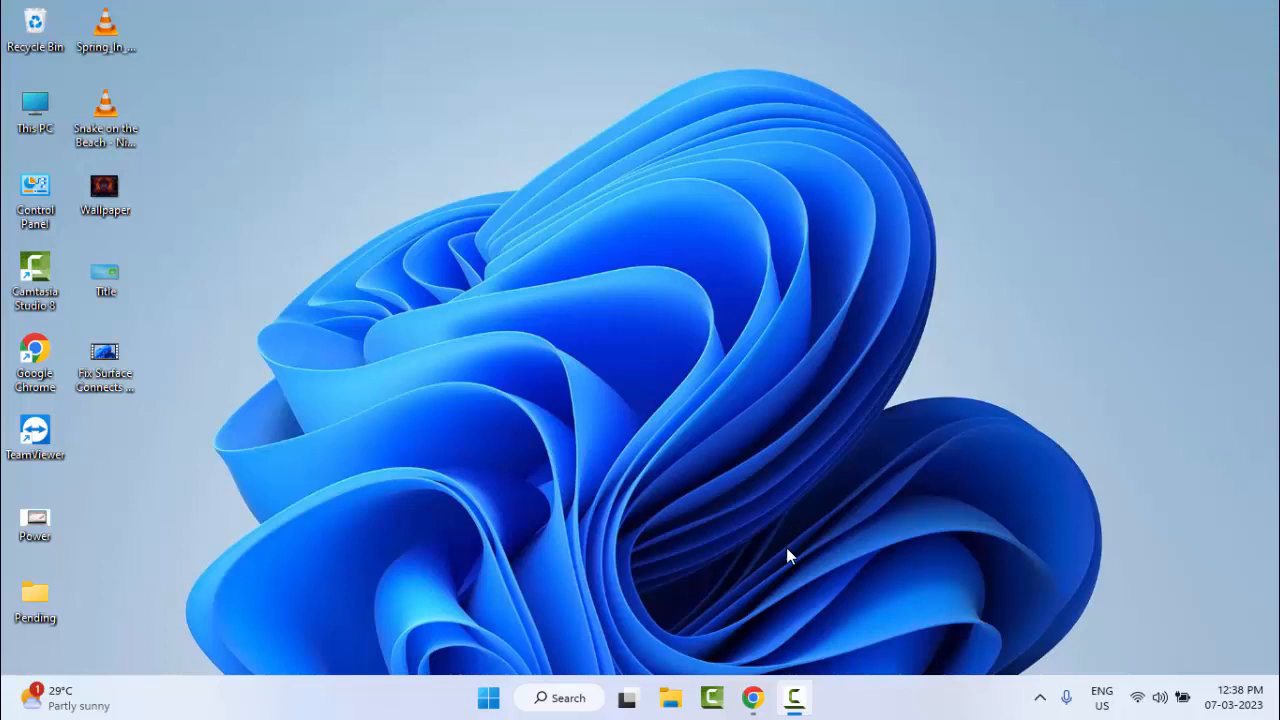
# Open the Start menu from the taskbar.
pyautogui.click(488, 697)
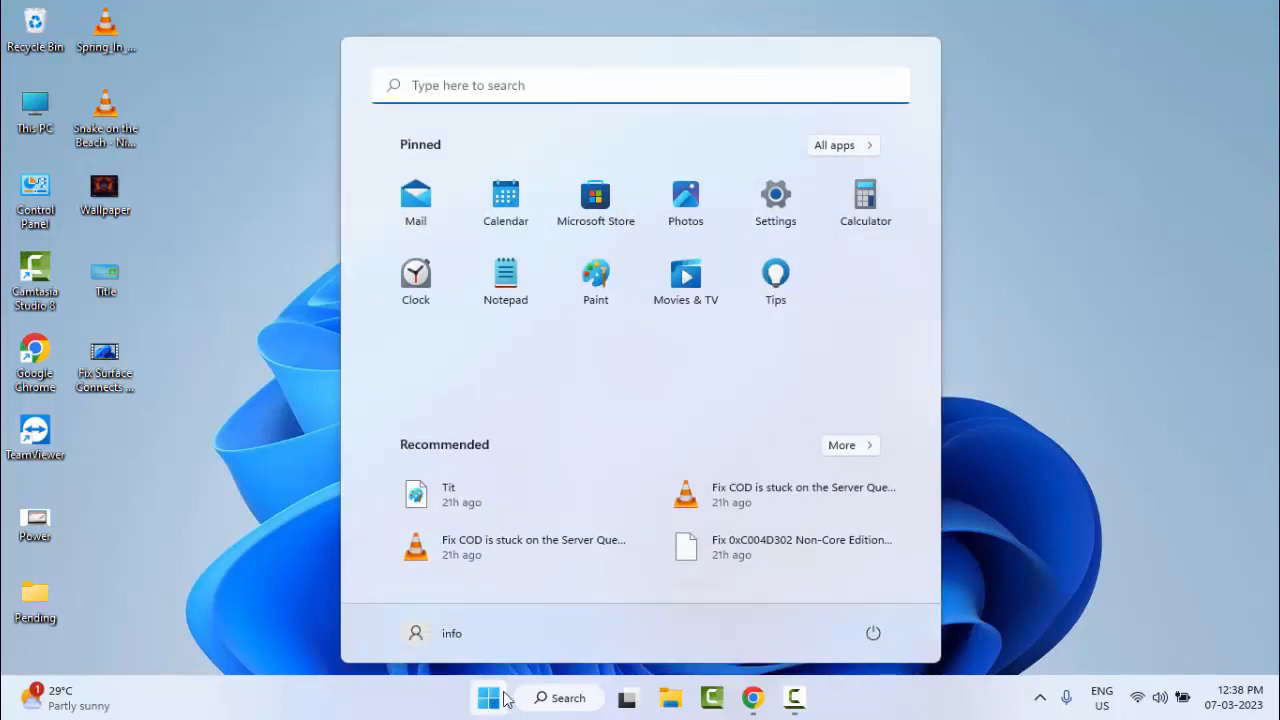
pyautogui.moveTo(775, 200)
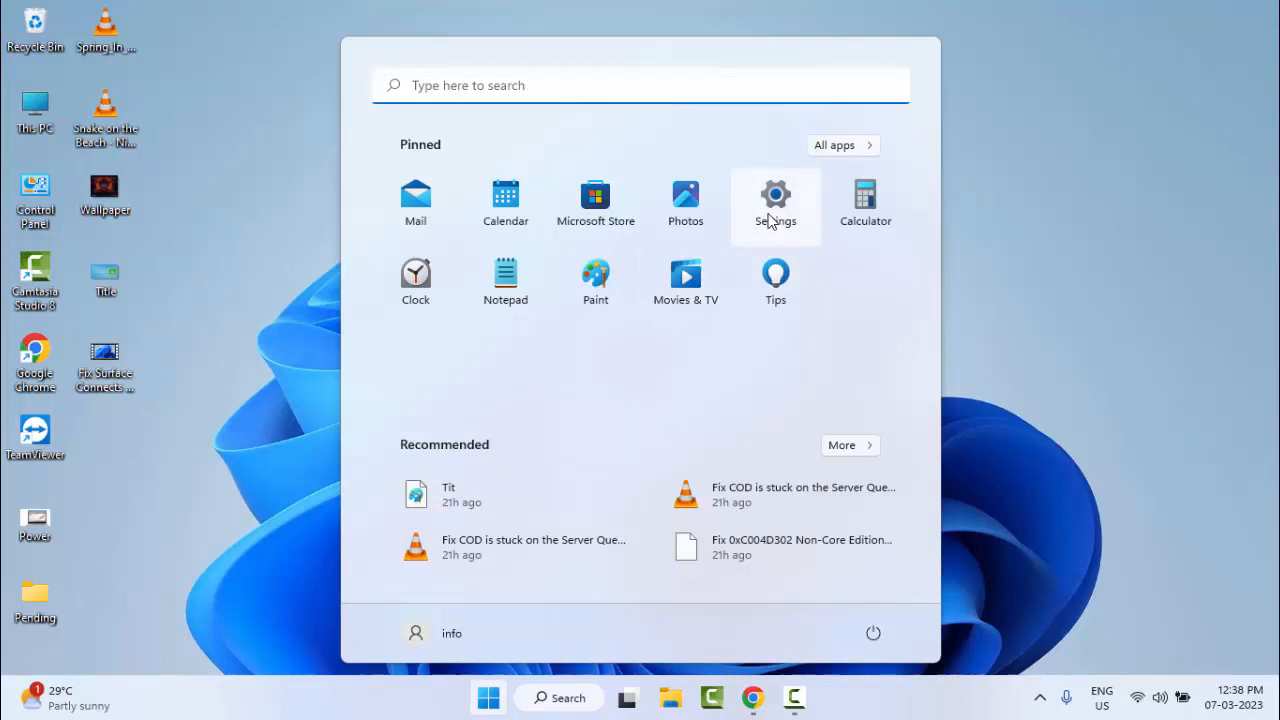
# Launch Settings from the pinned apps in the Start menu.
pyautogui.click(775, 196)
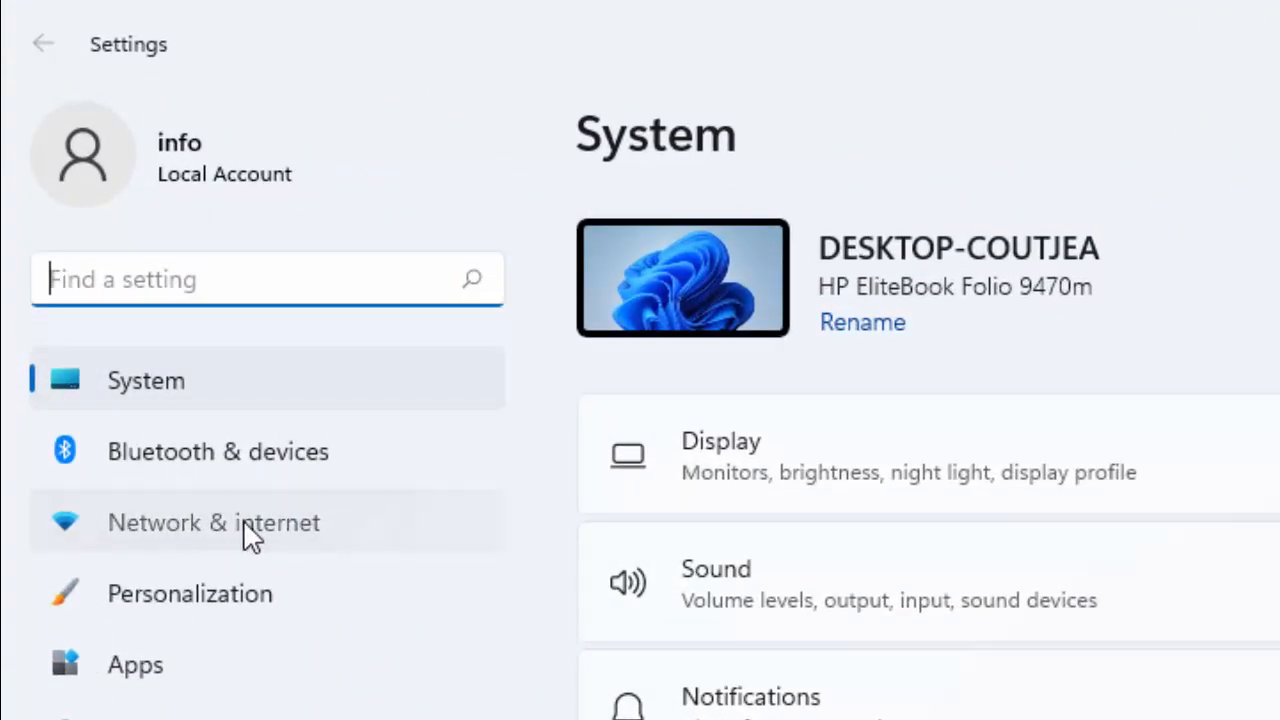
# Go to Network & internet and open Advanced network settings.
pyautogui.click(214, 522)
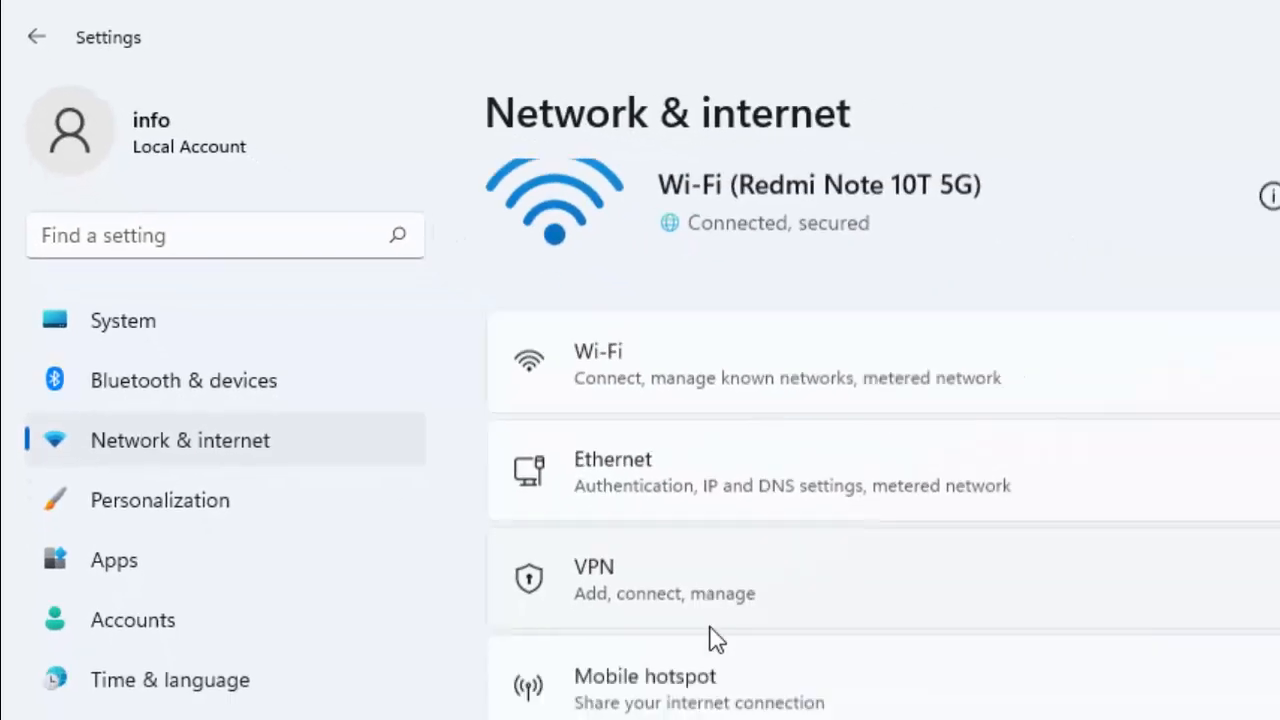
pyautogui.scroll(-3)
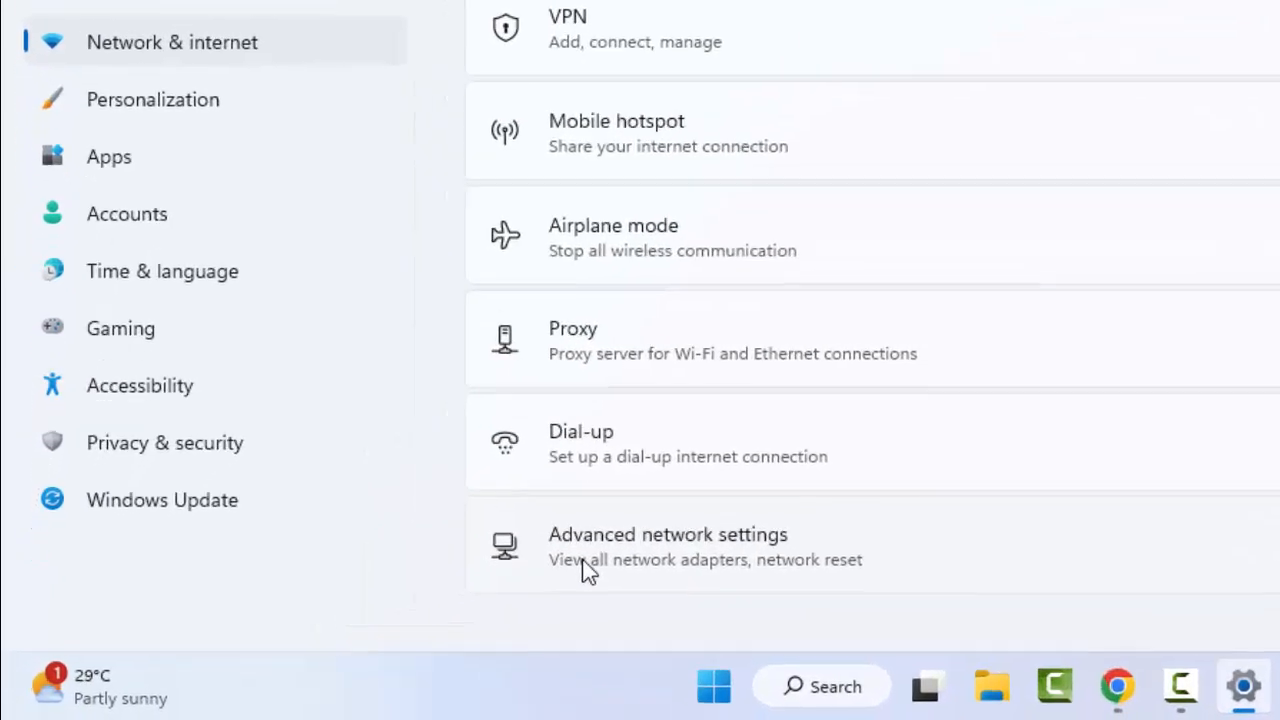
pyautogui.scroll(-3)
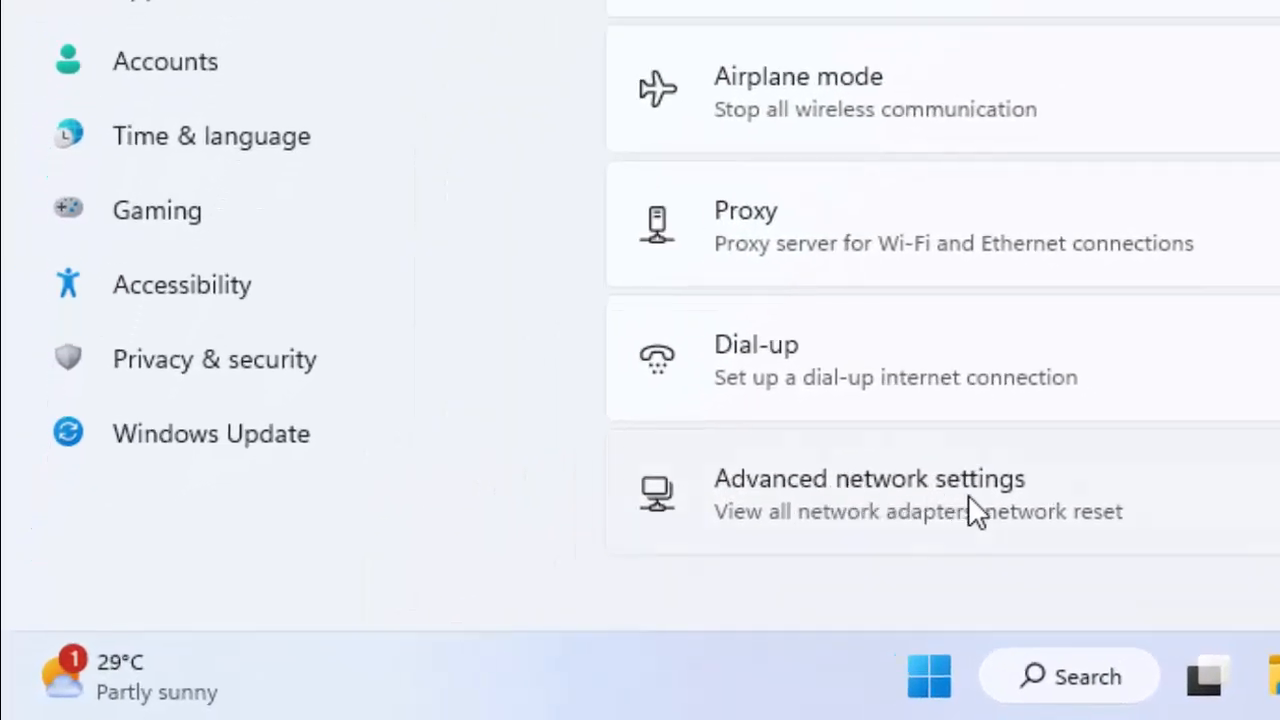
pyautogui.click(869, 493)
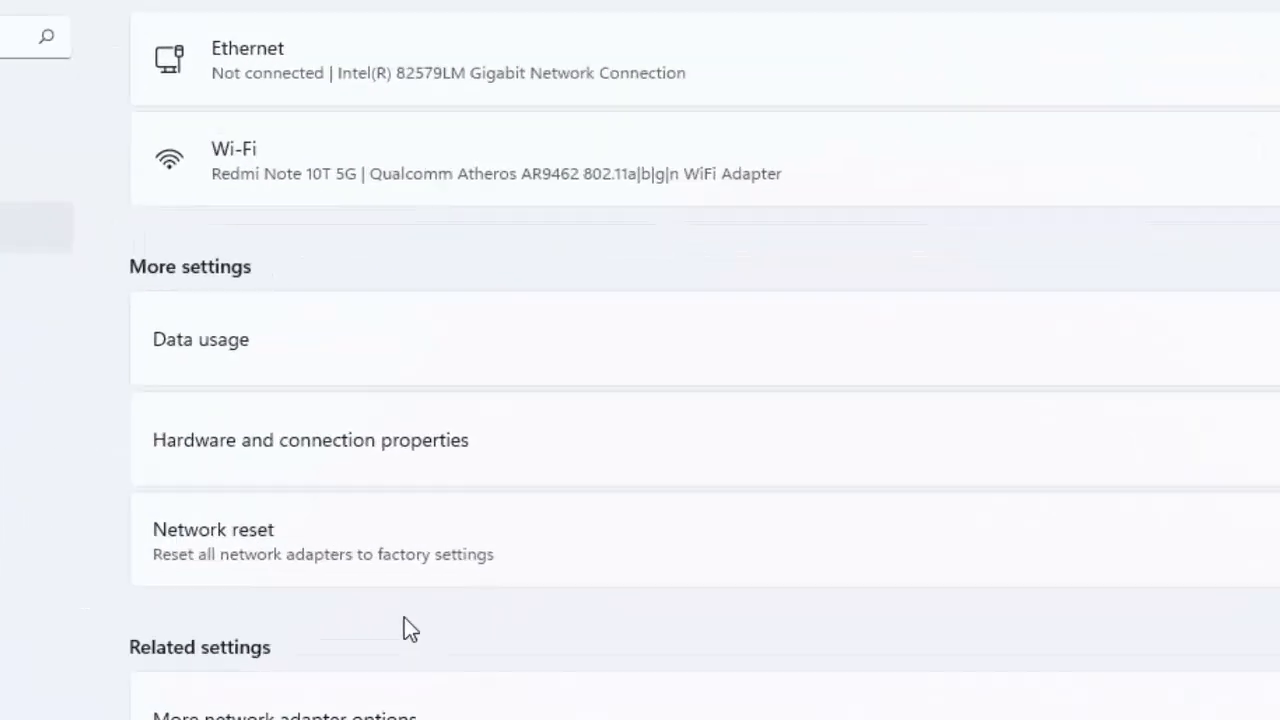
# On the Network reset page, choose Reset now and confirm with Yes.
pyautogui.scroll(-3)
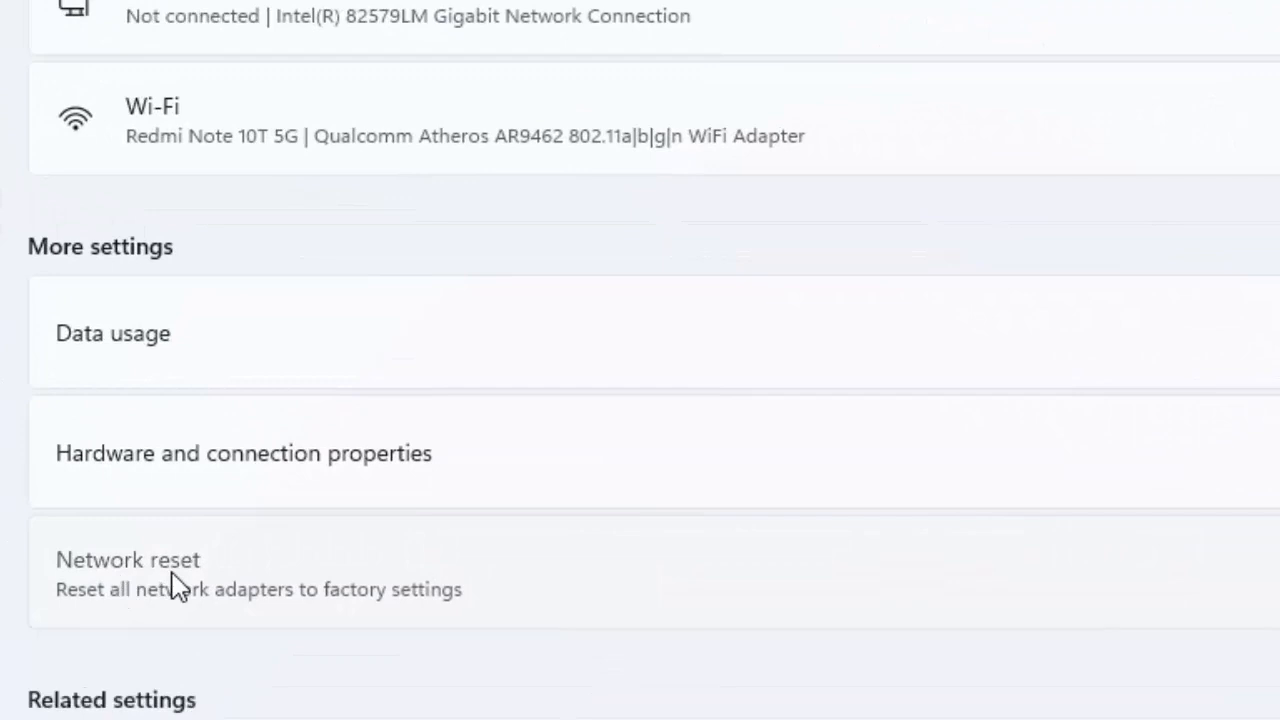
pyautogui.click(127, 559)
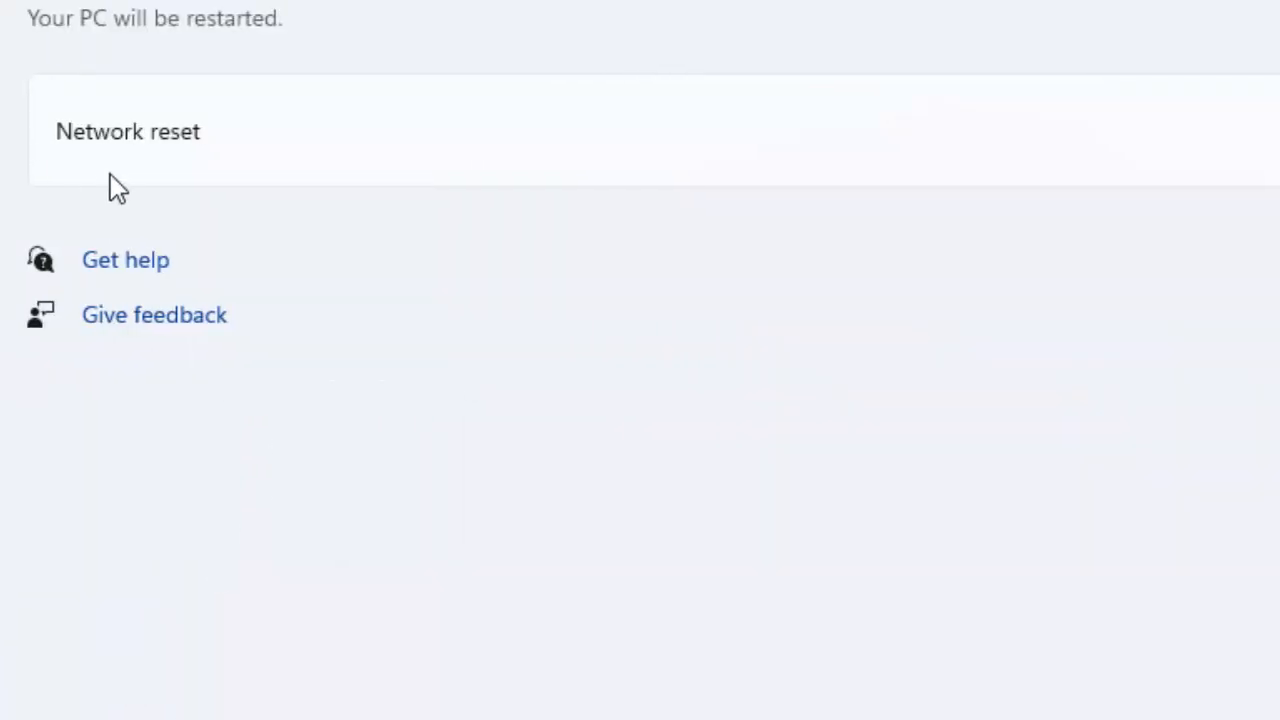
pyautogui.click(1166, 131)
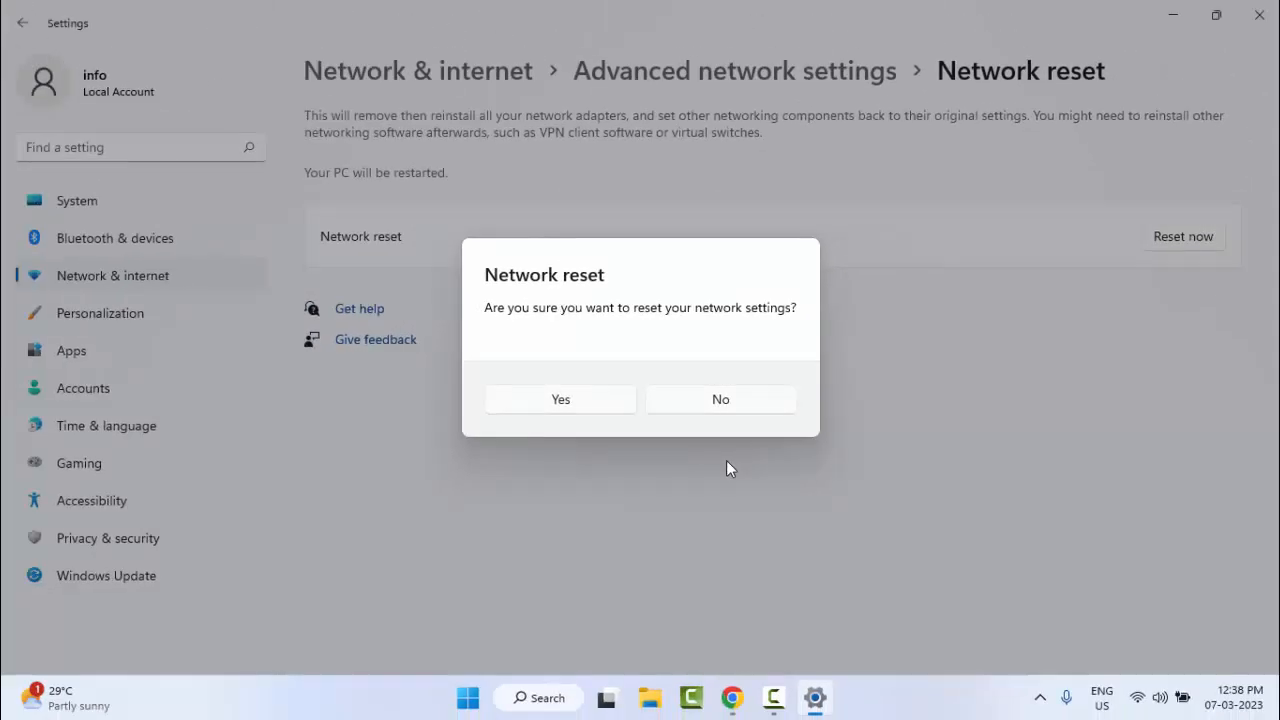
pyautogui.click(720, 399)
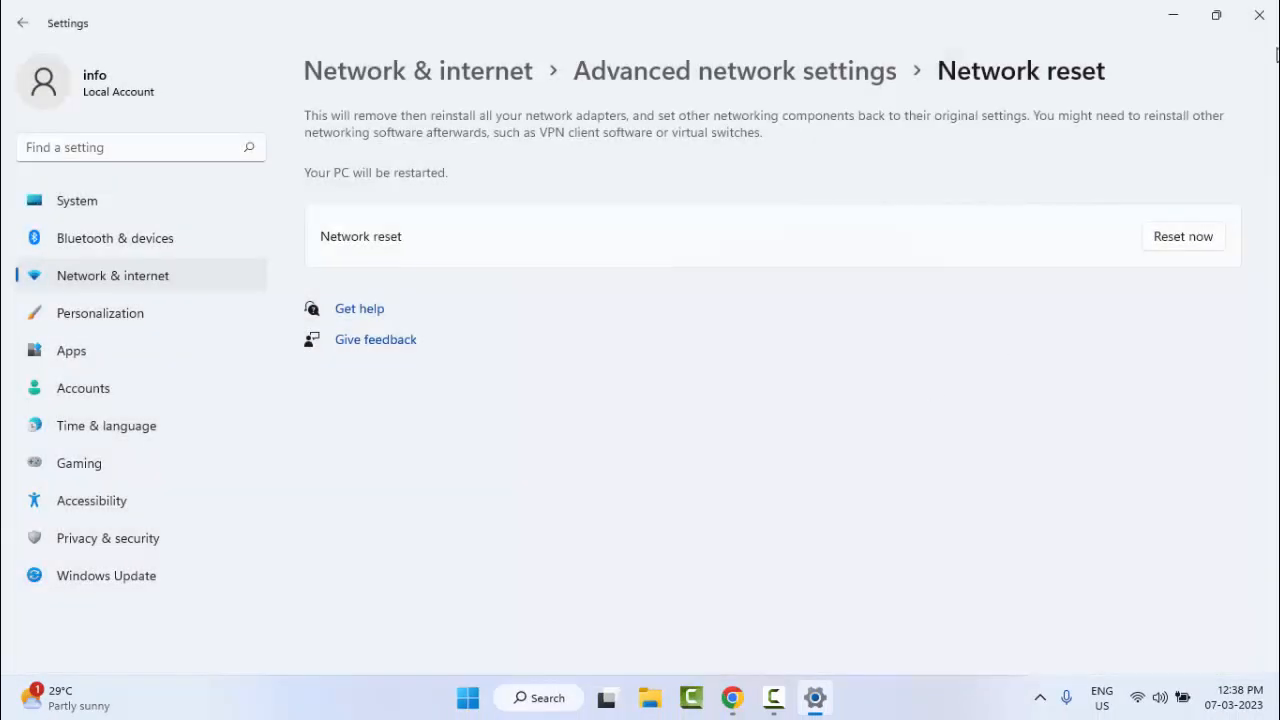